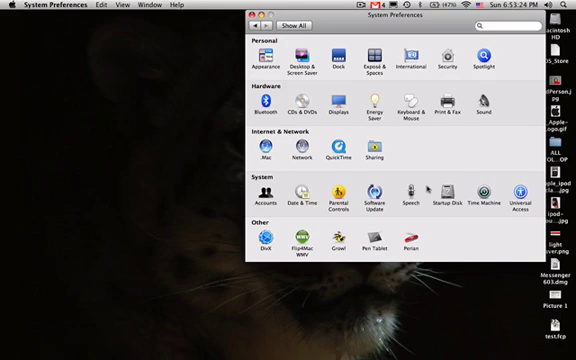
pyautogui.moveTo(493, 155)
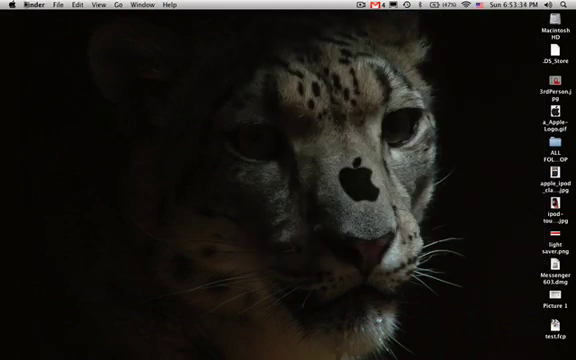
# - Open the Sound preferences and show the Input tab for the internal microphone
pyautogui.click(8, 5)
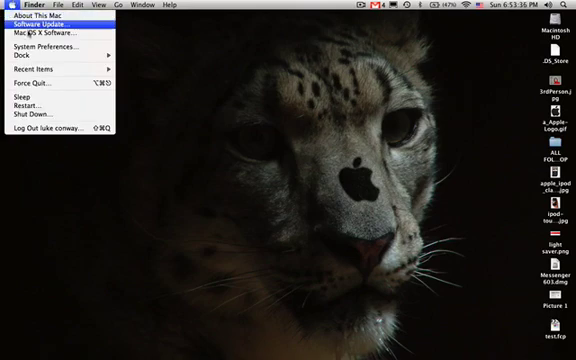
pyautogui.moveTo(55, 46)
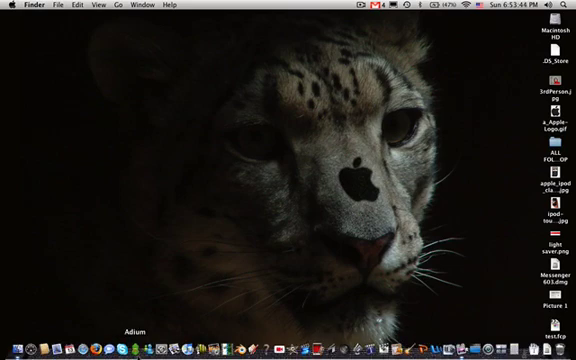
pyautogui.moveTo(168, 347)
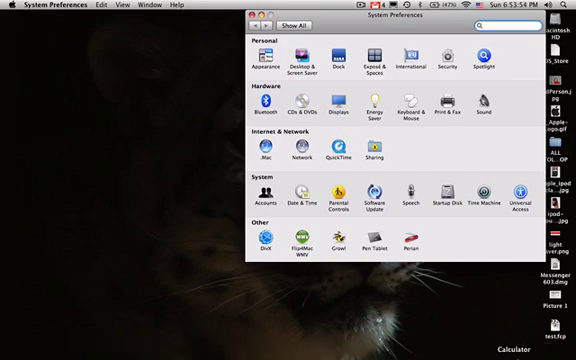
pyautogui.moveTo(510, 160)
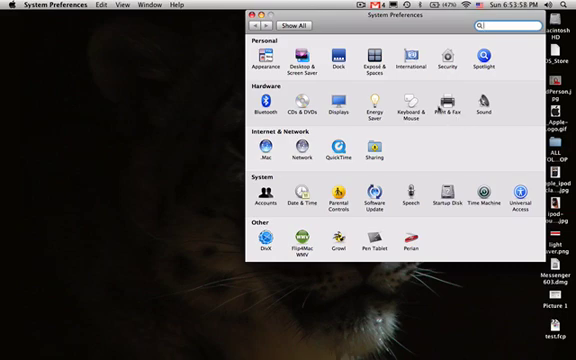
pyautogui.click(487, 113)
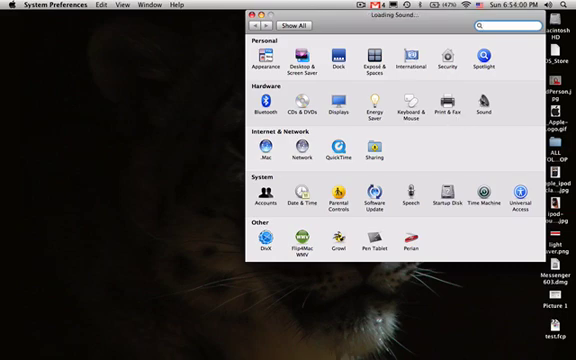
pyautogui.click(490, 113)
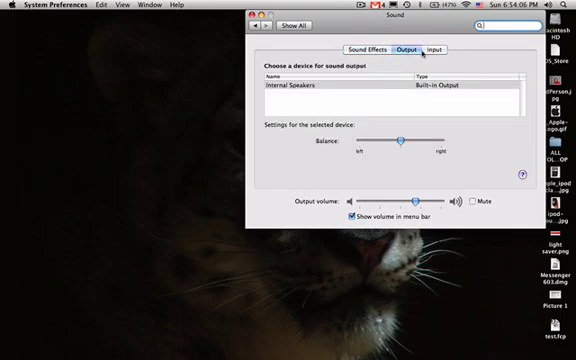
pyautogui.click(437, 47)
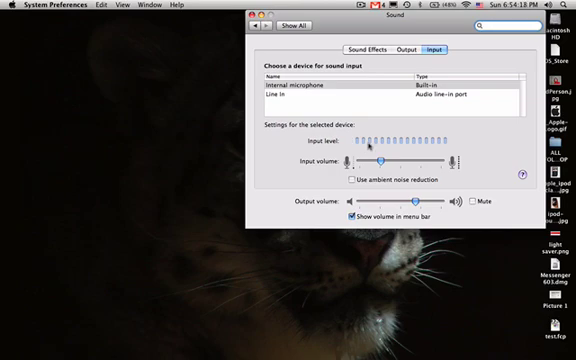
# - Lower the microphone input volume, then raise it back to mid-level
pyautogui.moveTo(382, 161); pyautogui.dragTo(440, 161)
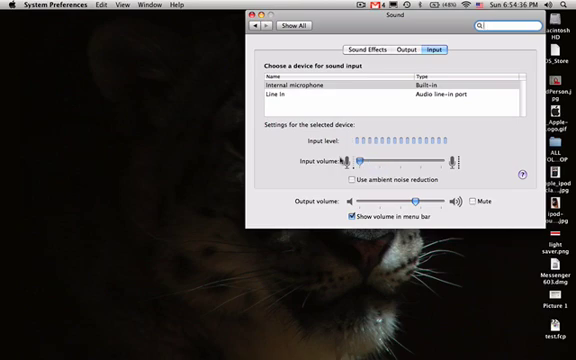
pyautogui.moveTo(360, 161); pyautogui.dragTo(345, 161)
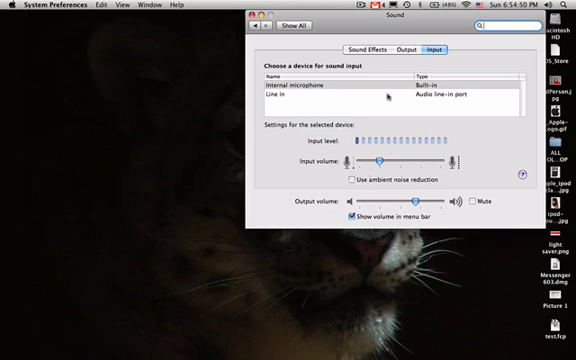
# - Show the Output tab listing Internal Speakers with balance and output volume
pyautogui.click(404, 43)
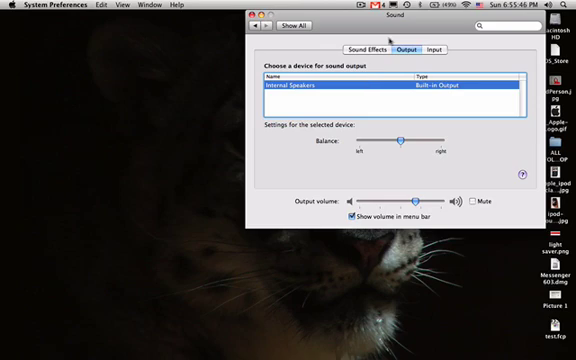
# - Show the Sound Effects tab and scroll through the built-in alert sounds
pyautogui.click(373, 45)
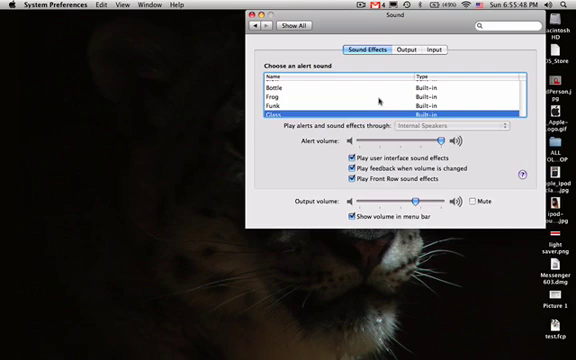
pyautogui.scroll(3)
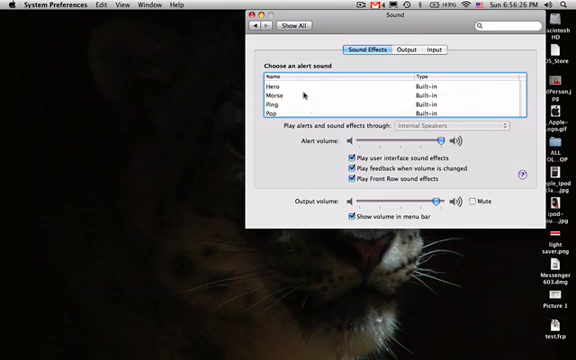
pyautogui.scroll(-3)
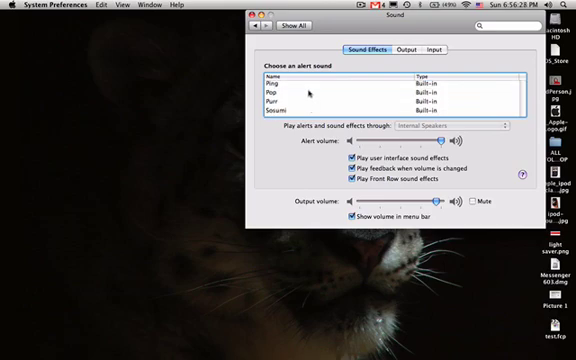